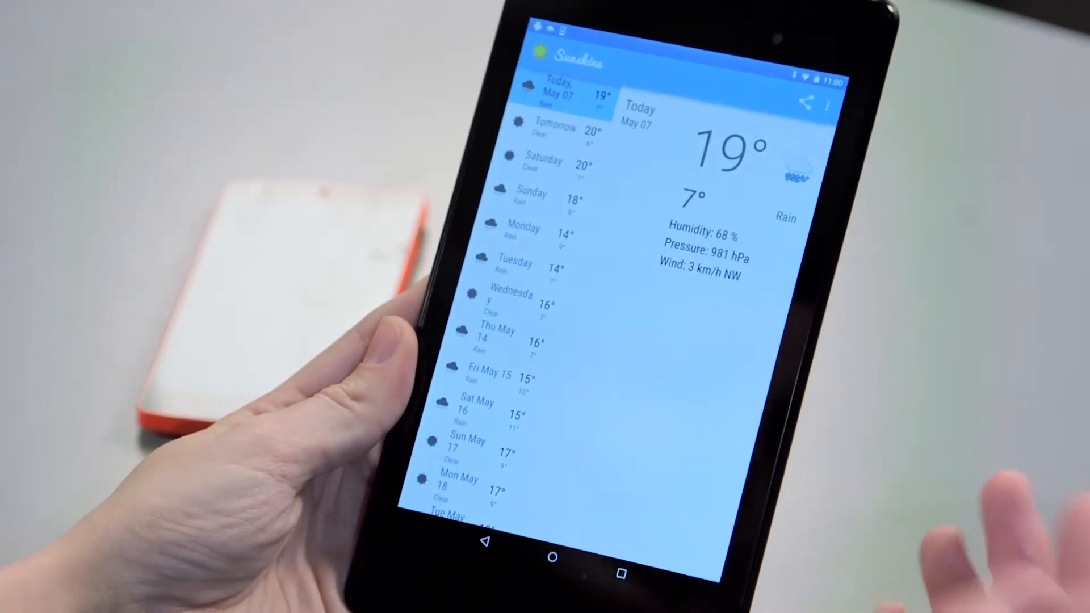
# Step: Select Wednesday, May 13 in the forecast list to show its 16°/7° clear details
pyautogui.click(514, 302)
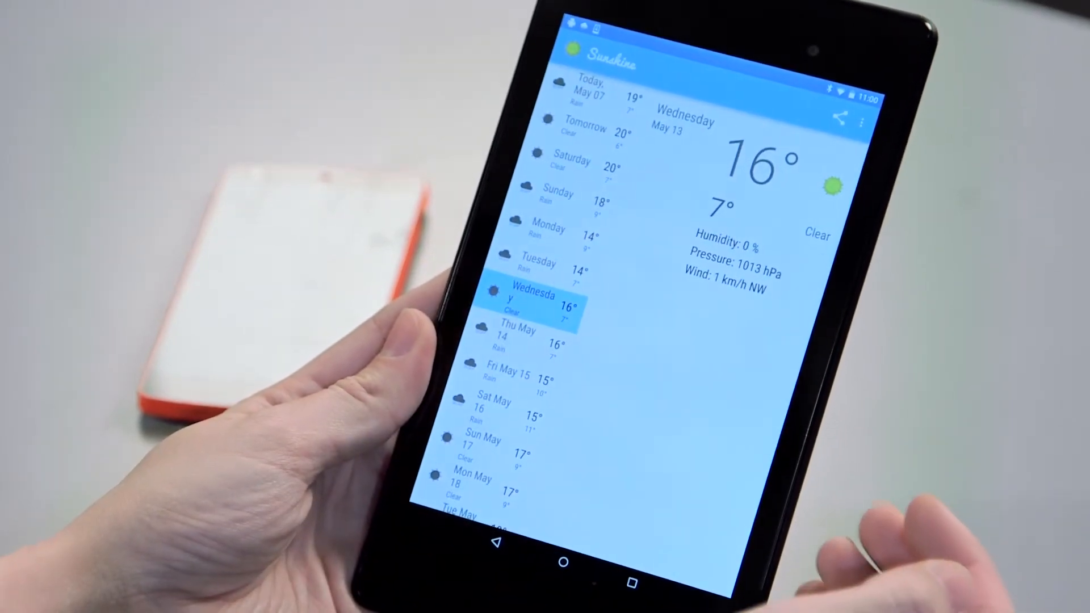